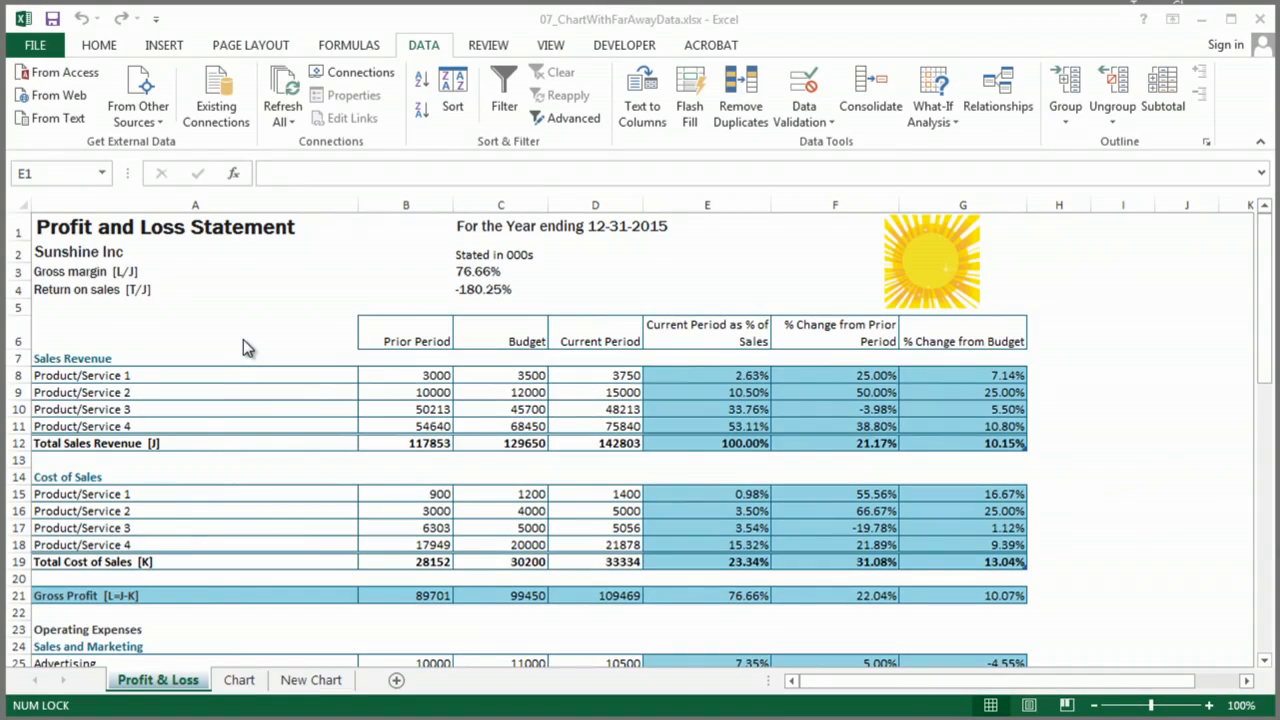
mouse_move(288, 448)
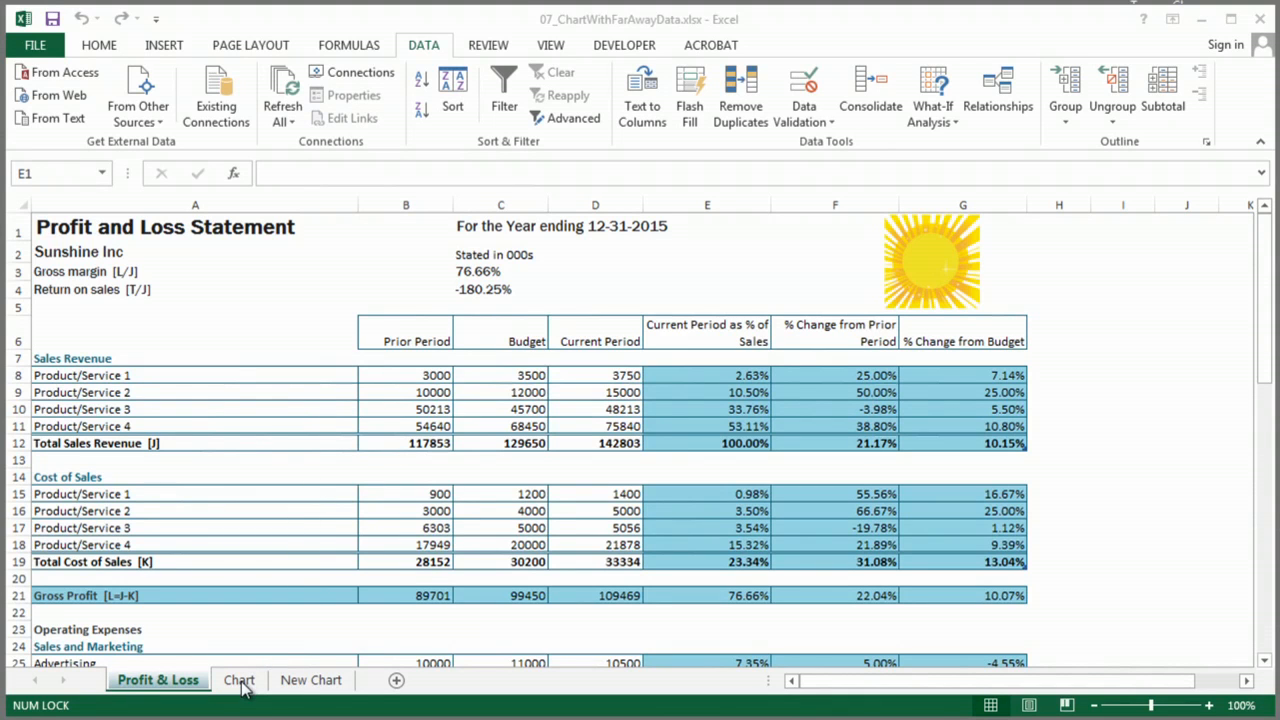
- Switch to the Chart sheet to view the example 3-D column chart
left_click(708, 224)
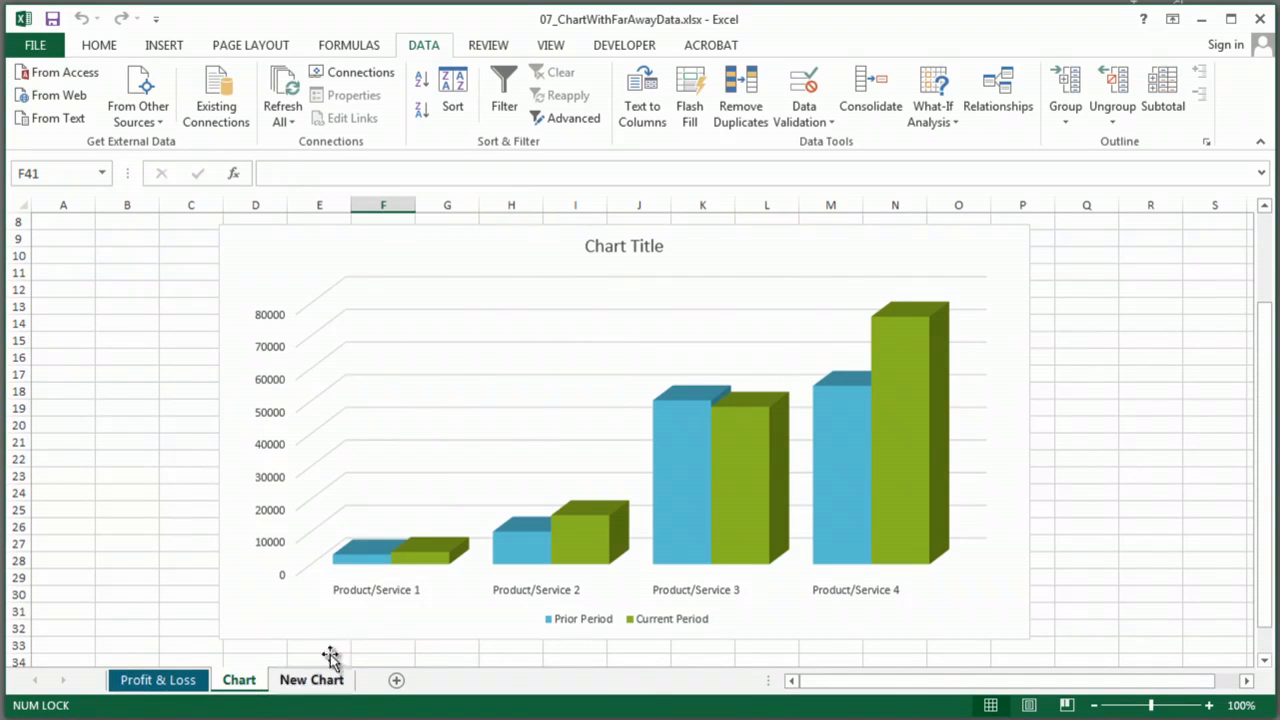
mouse_move(668, 500)
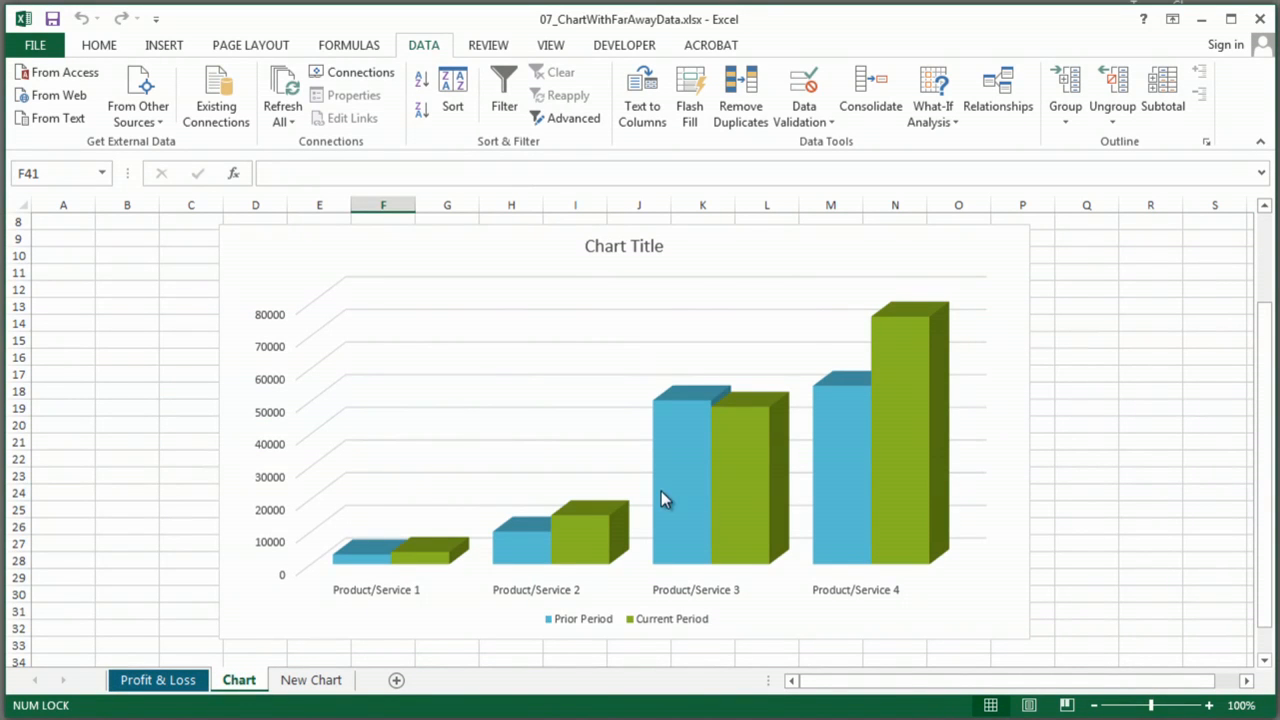
mouse_move(308, 630)
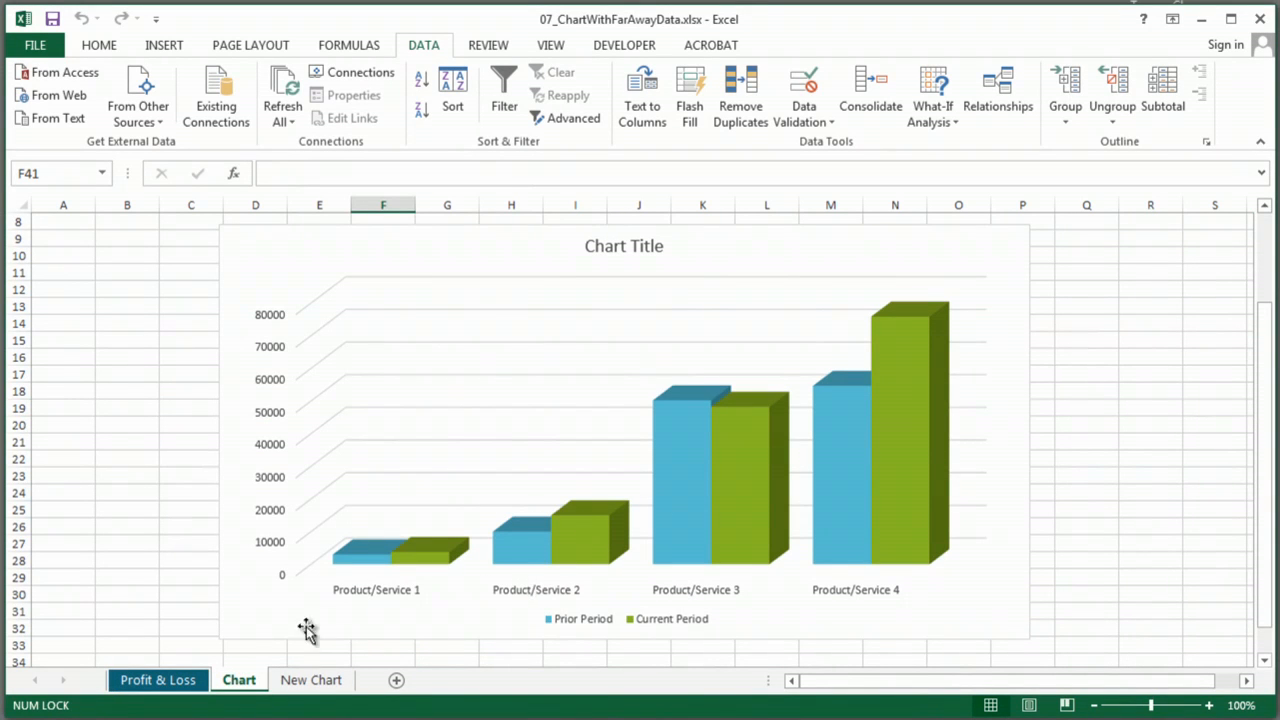
- Insert an empty 3-D Clustered Column chart on the New Chart sheet
left_click(312, 680)
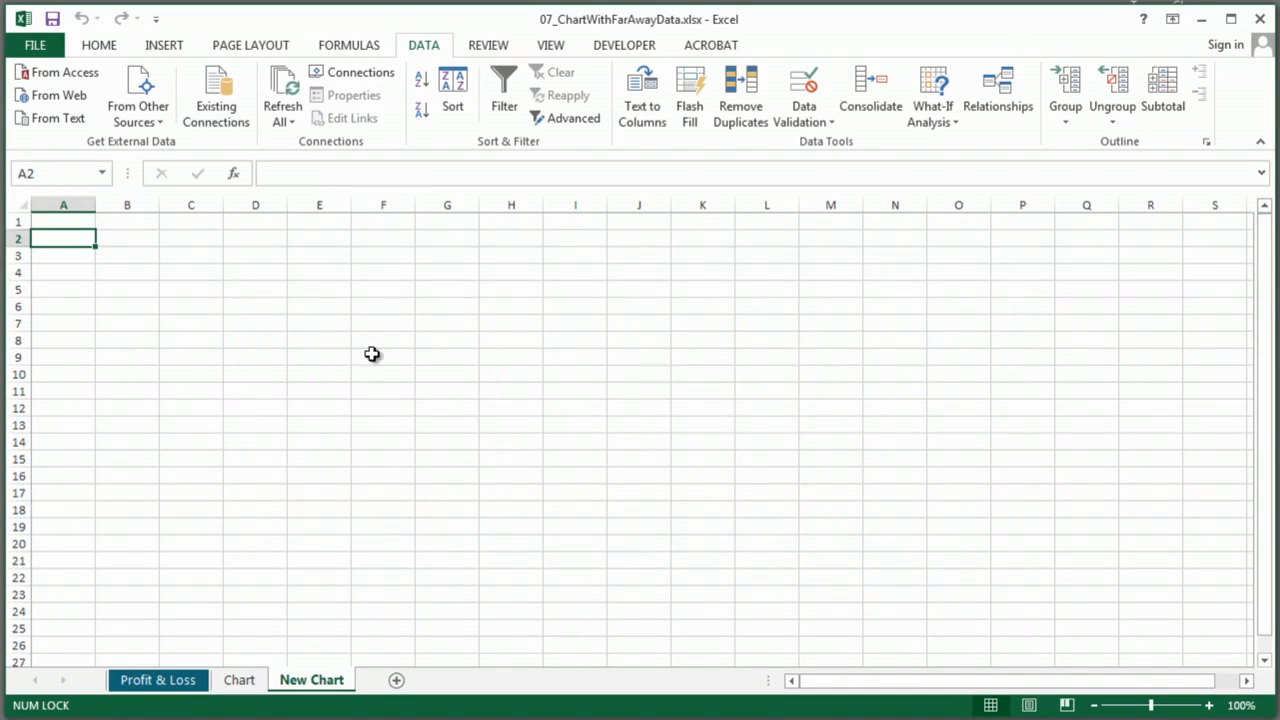
left_click(164, 44)
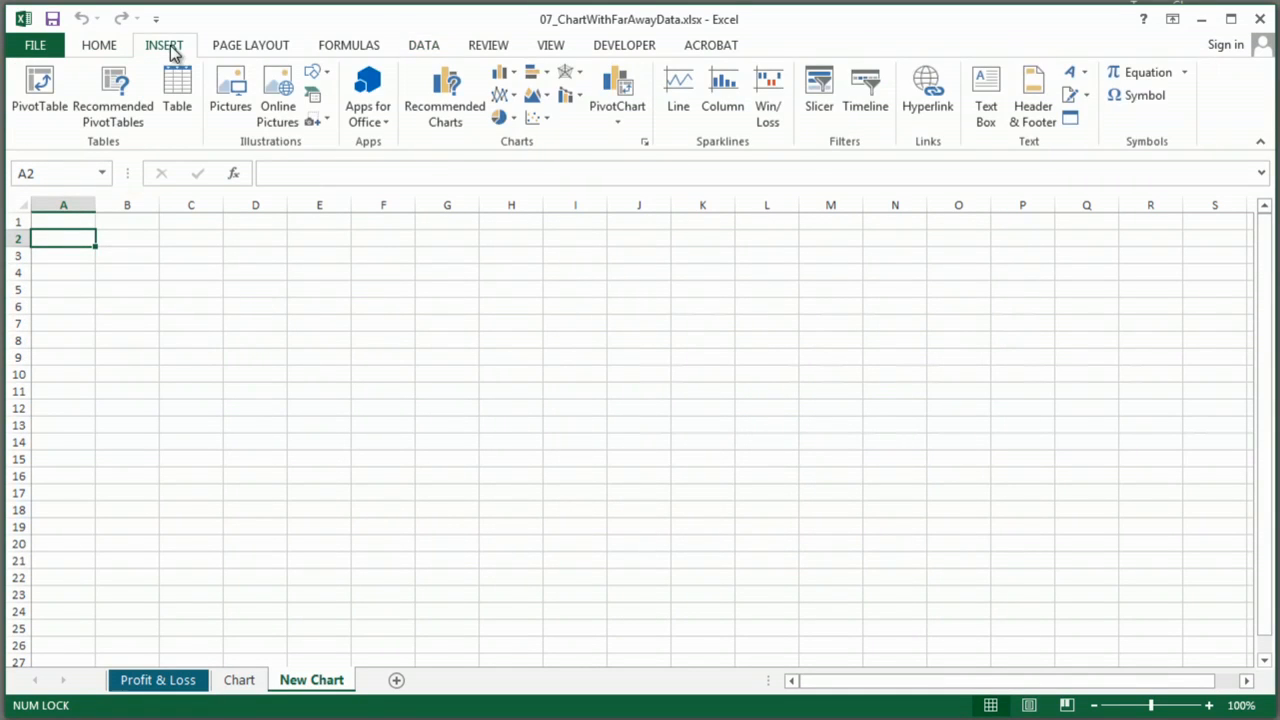
mouse_move(444, 96)
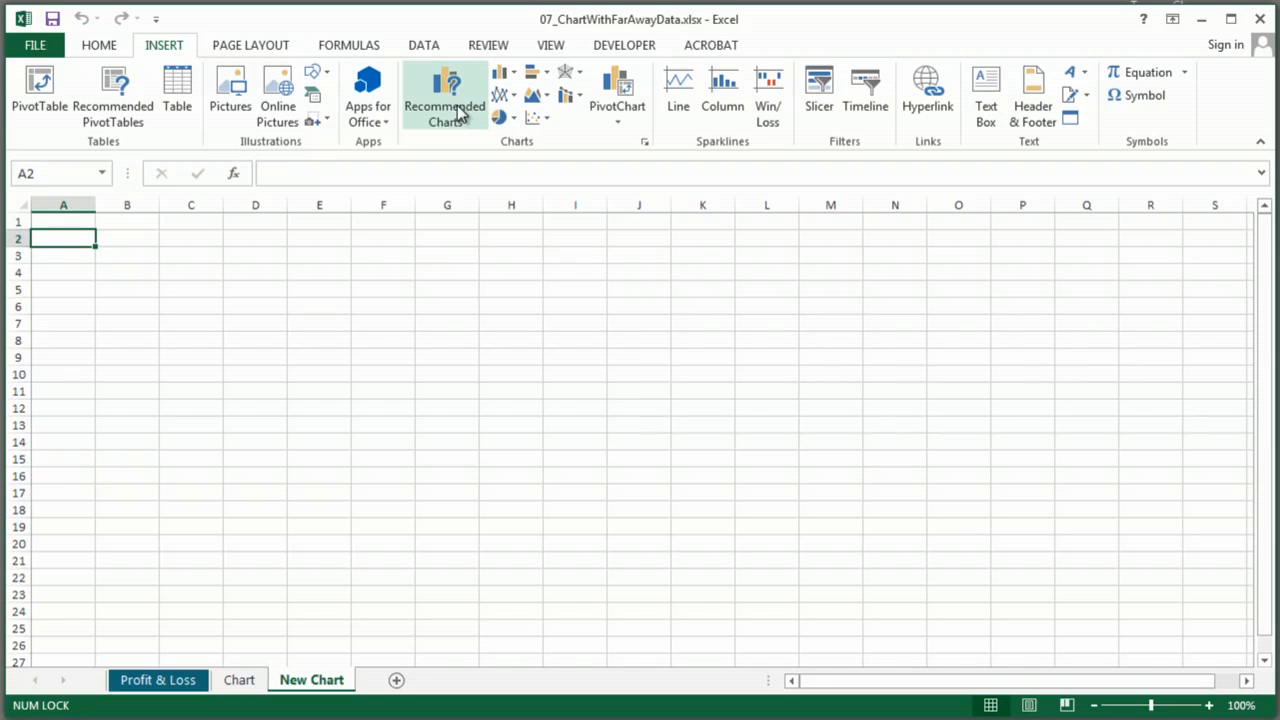
mouse_move(444, 96)
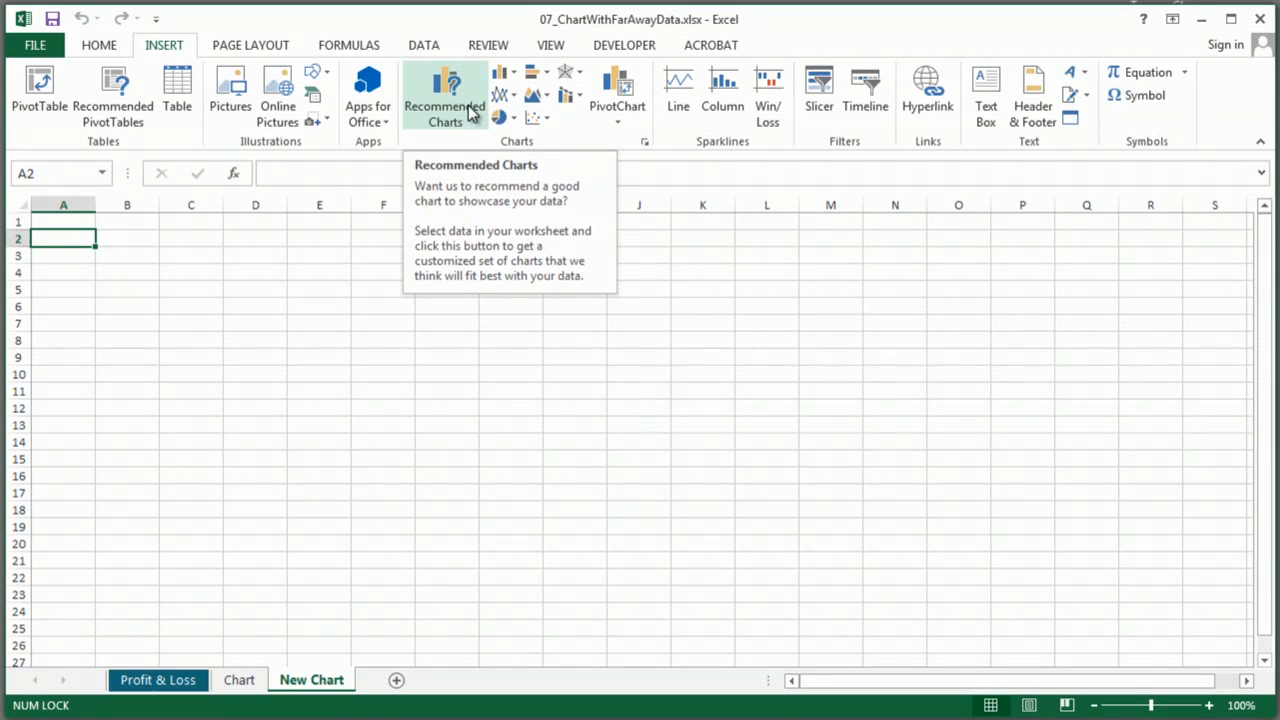
left_click(500, 82)
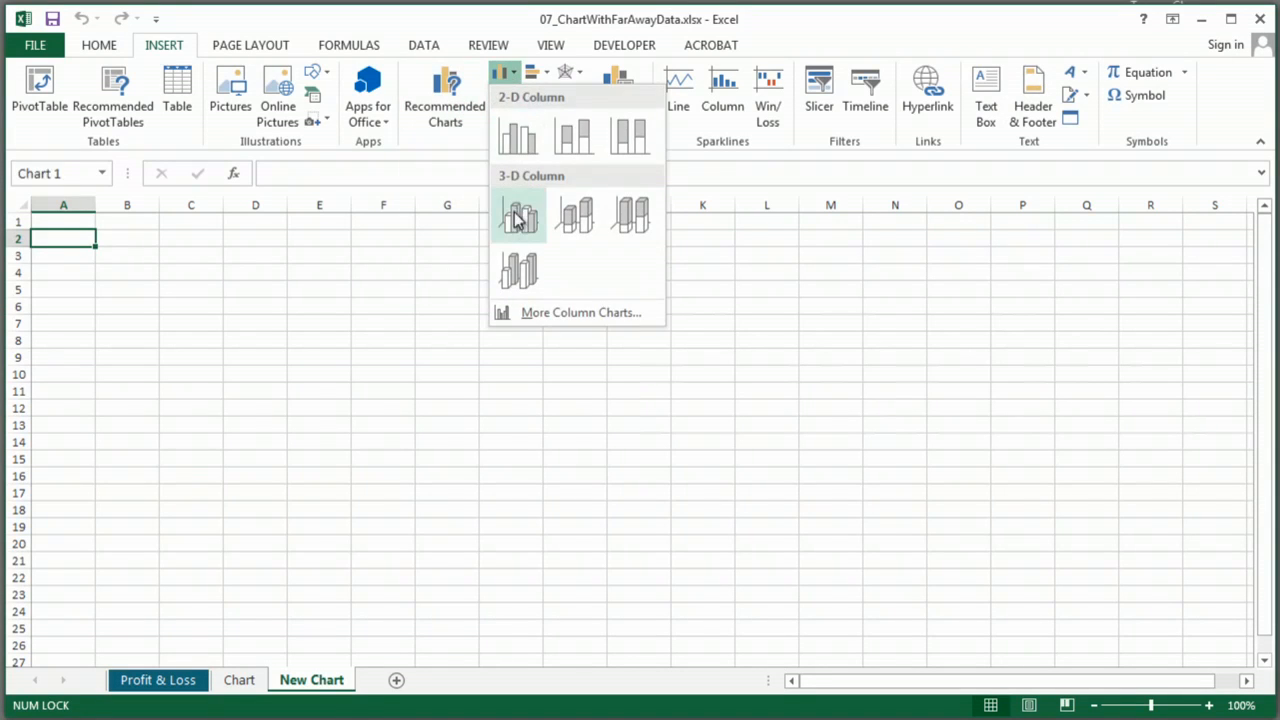
left_click(518, 216)
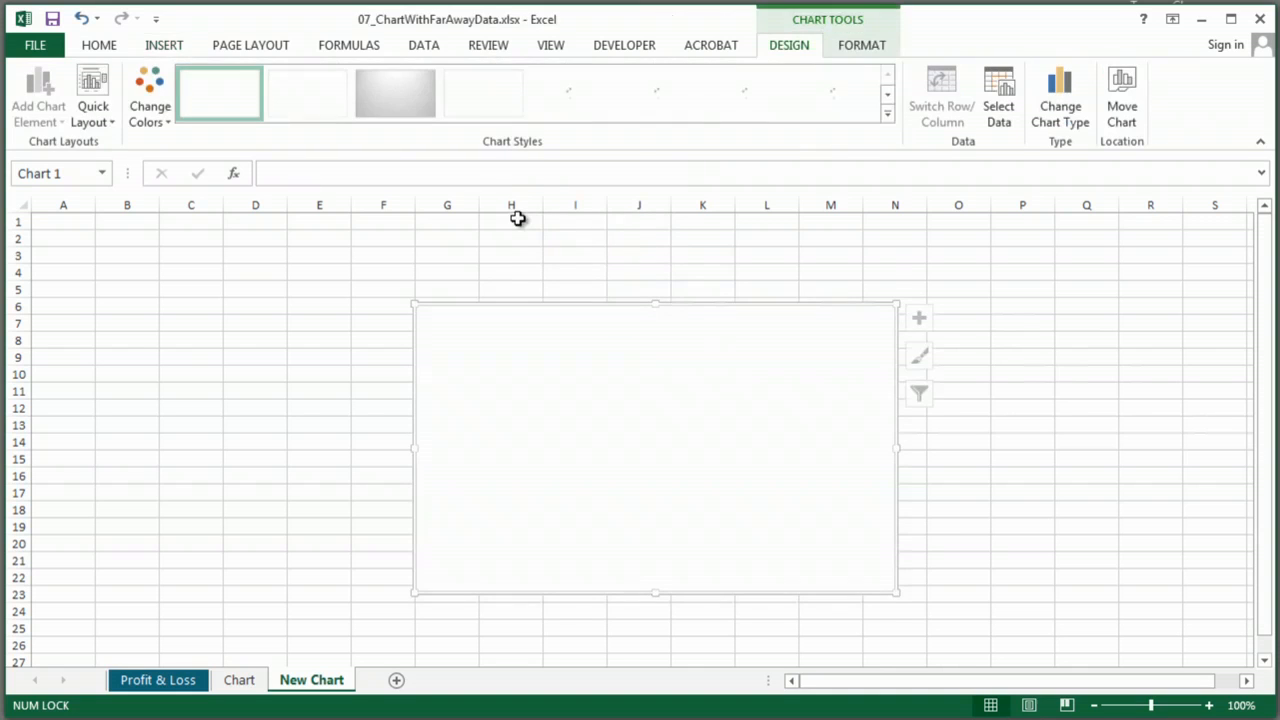
mouse_move(636, 336)
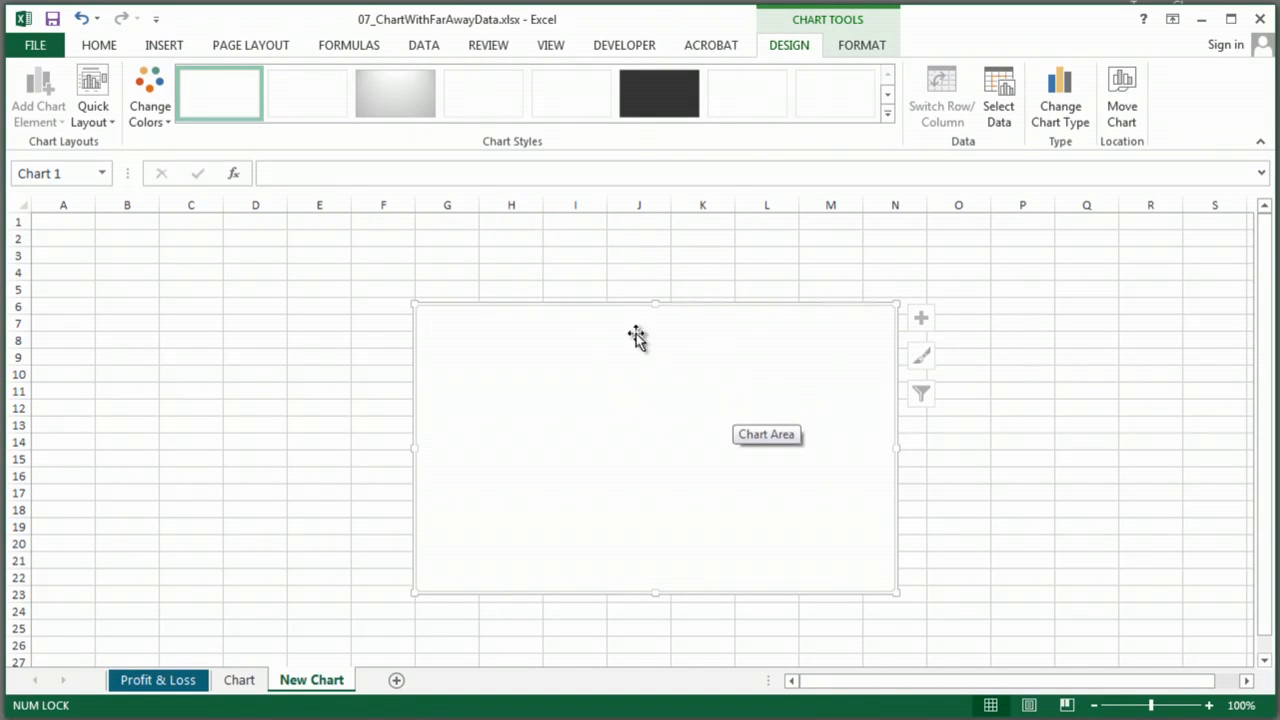
mouse_move(848, 24)
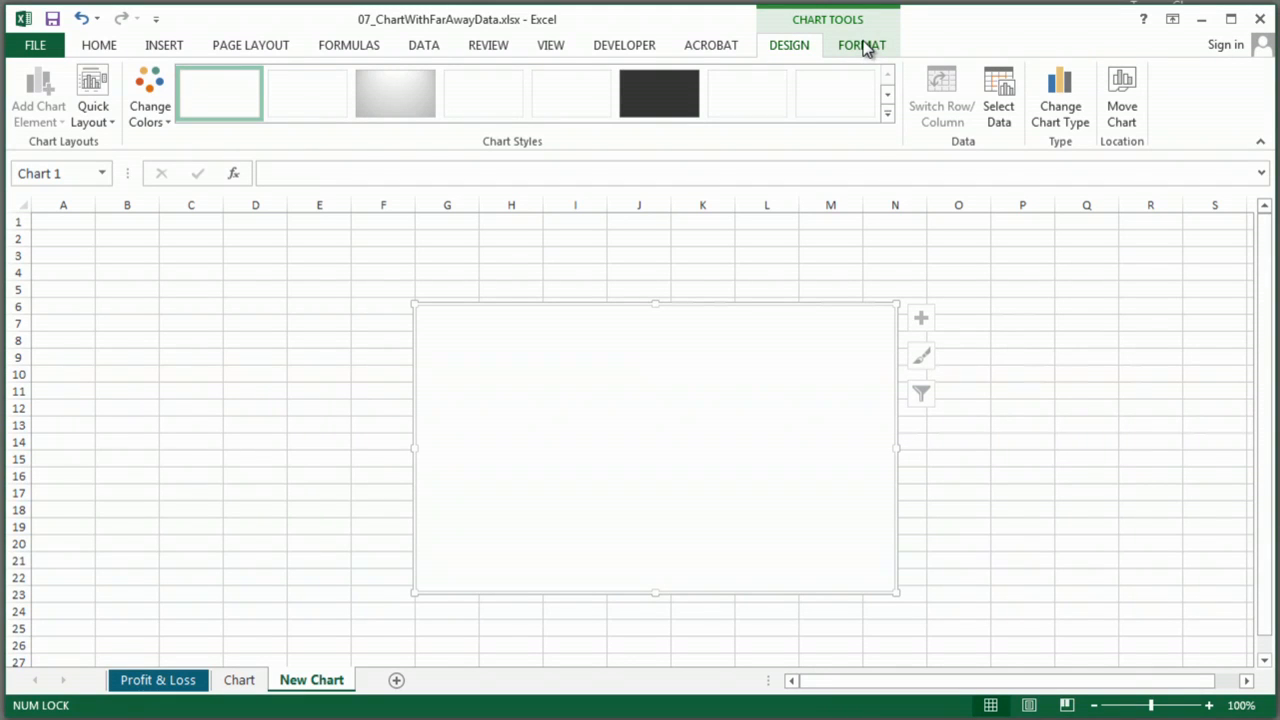
mouse_move(860, 44)
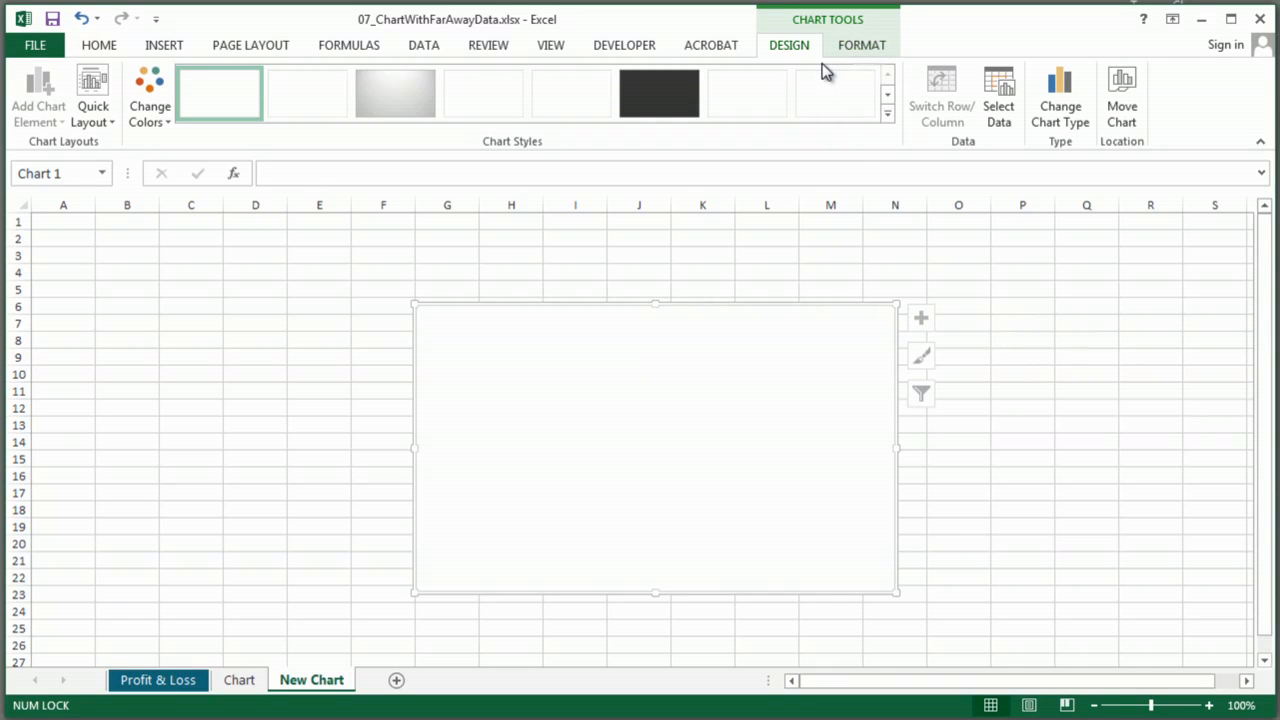
mouse_move(680, 362)
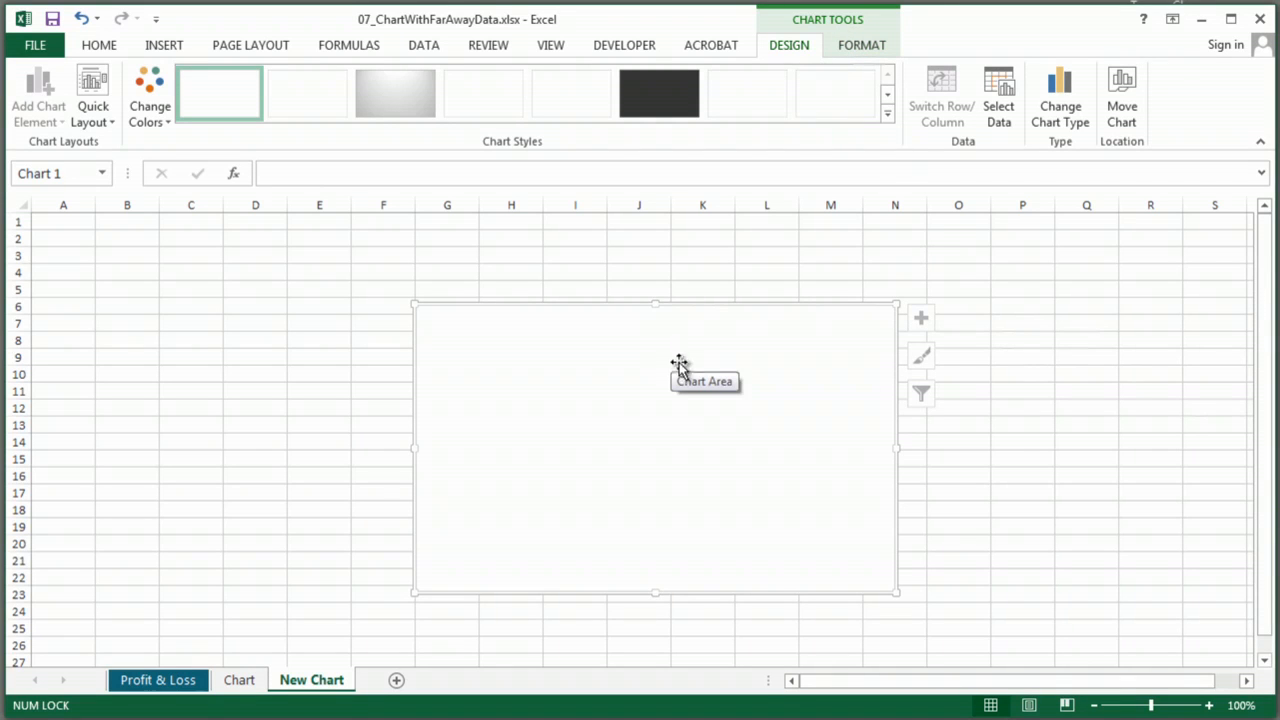
- Add a new series to the blank chart through Select Data Source
left_click(998, 96)
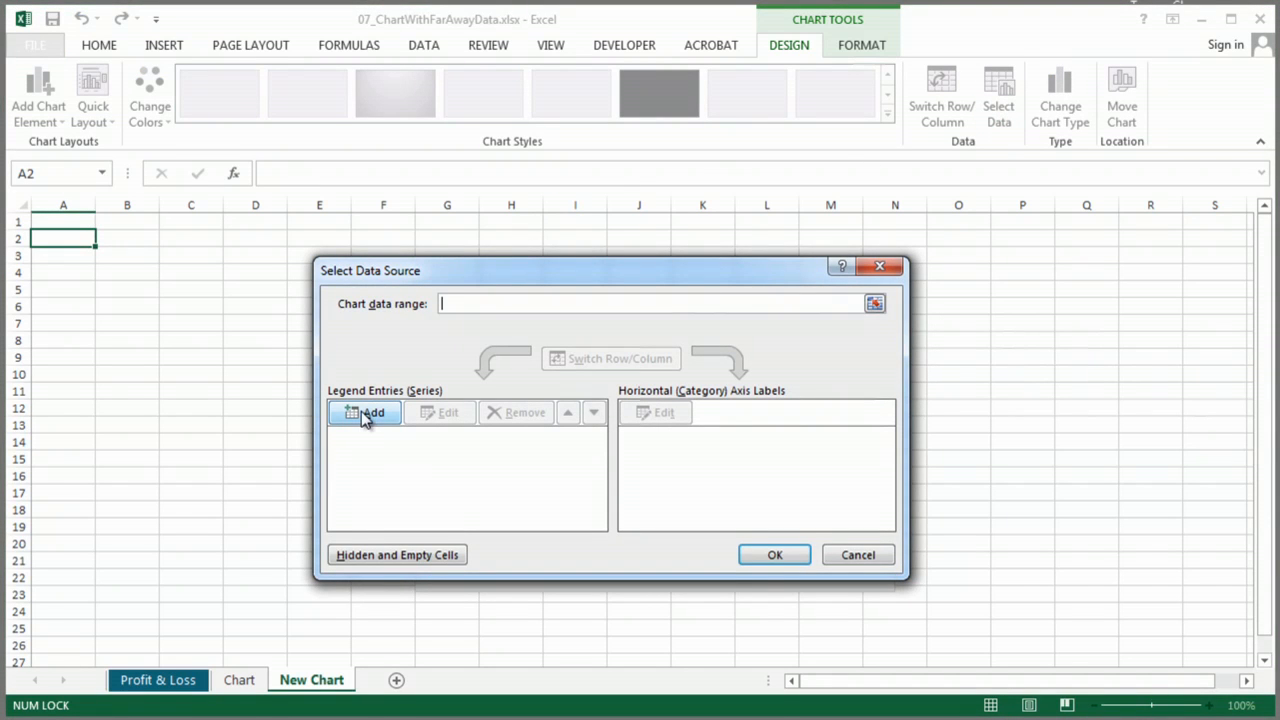
left_click(364, 412)
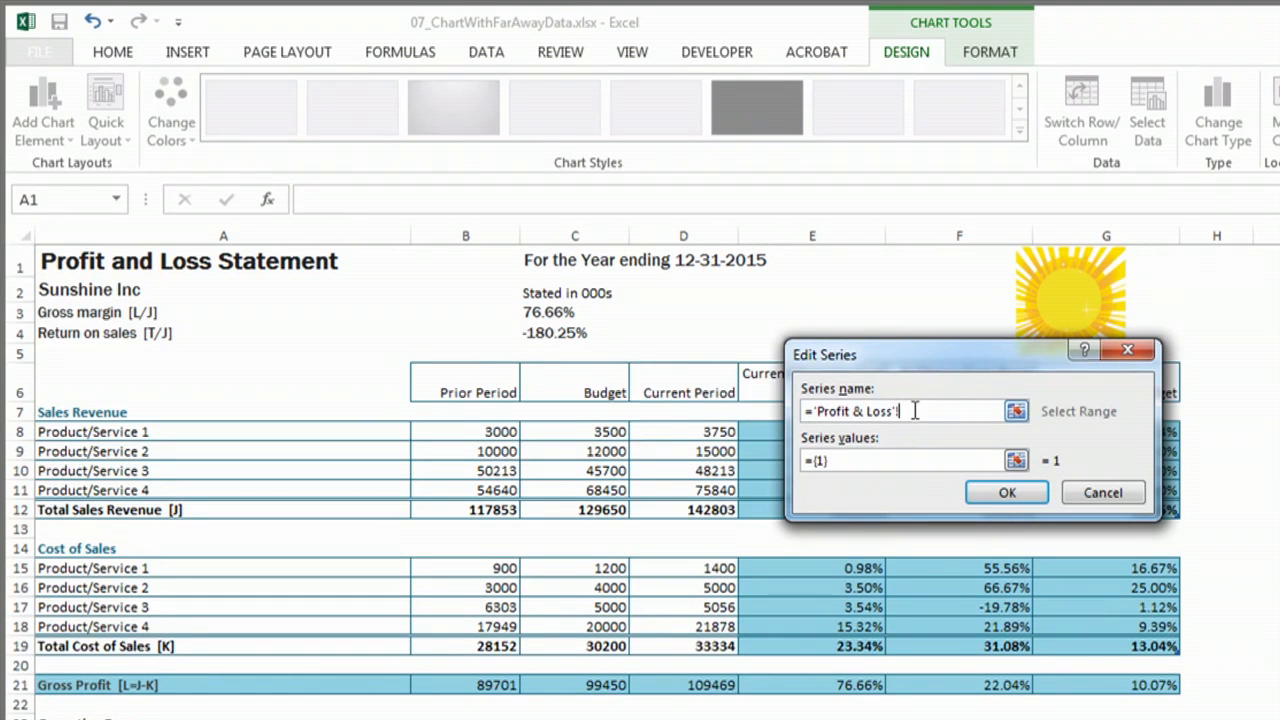
- Replace the mistyped series name with a reference to the Sales Revenue cell A7
type("P")
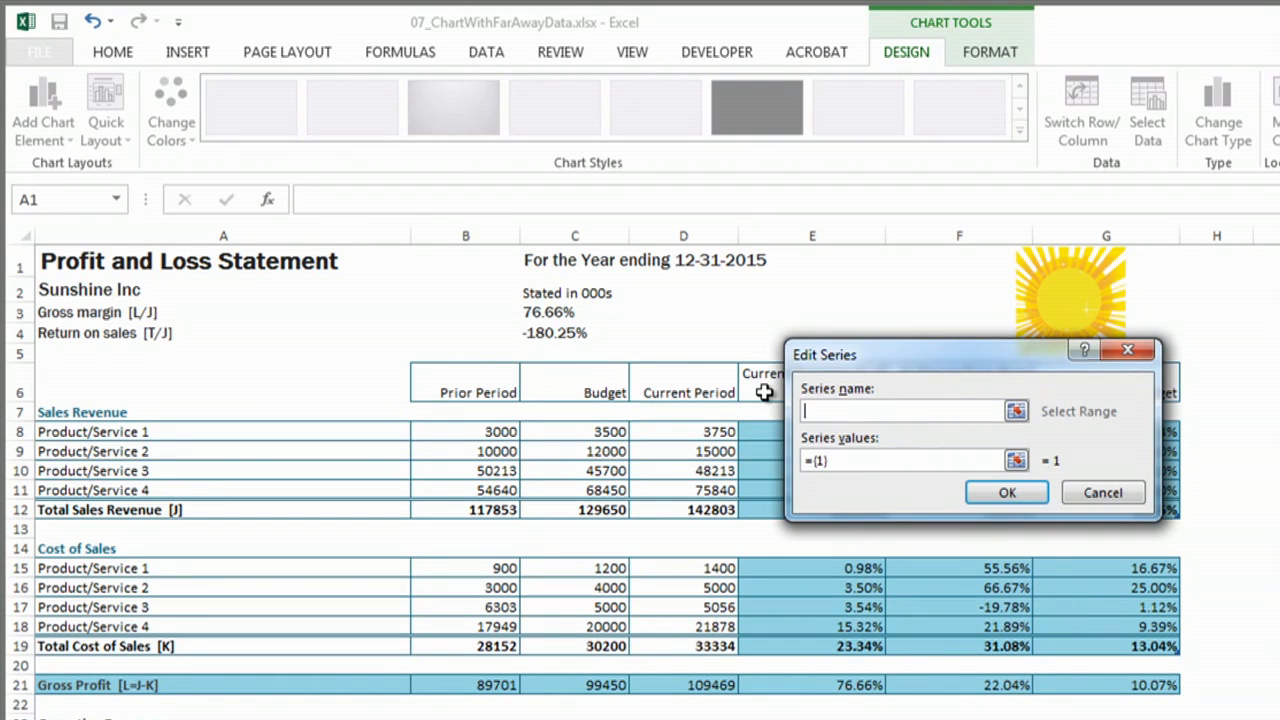
type("Sa;s Revenu")
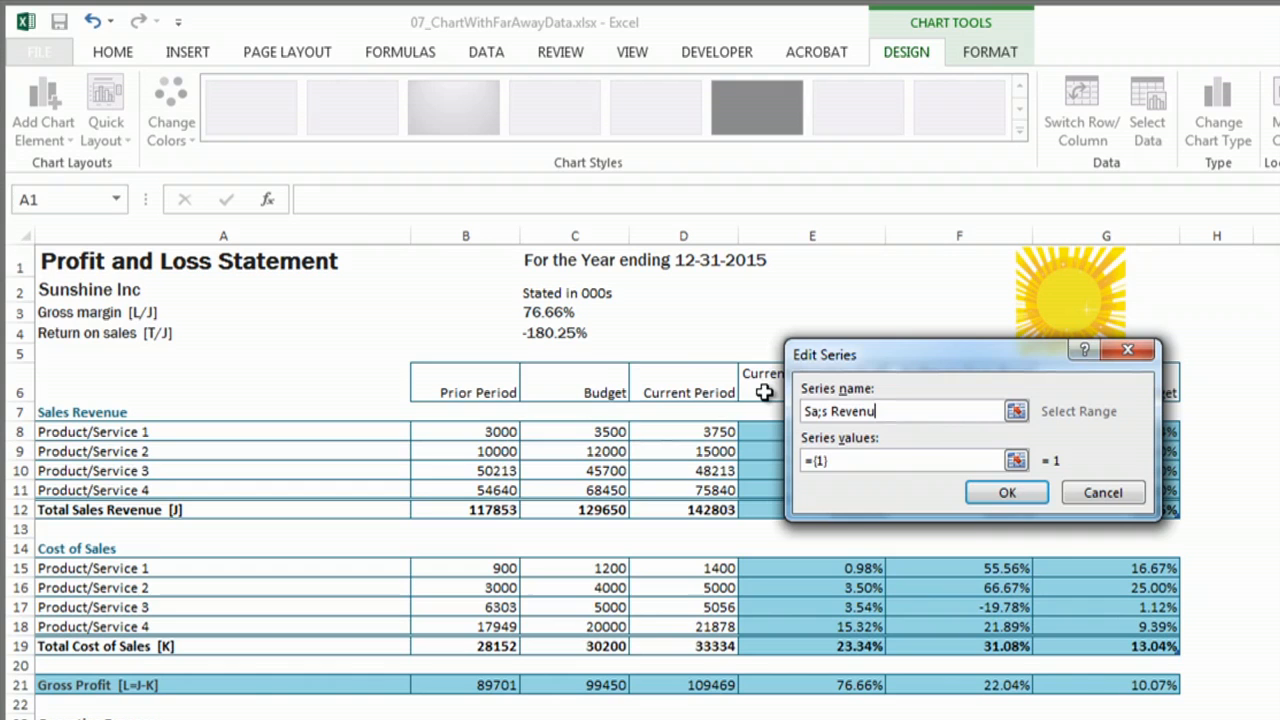
key("BackSpace")
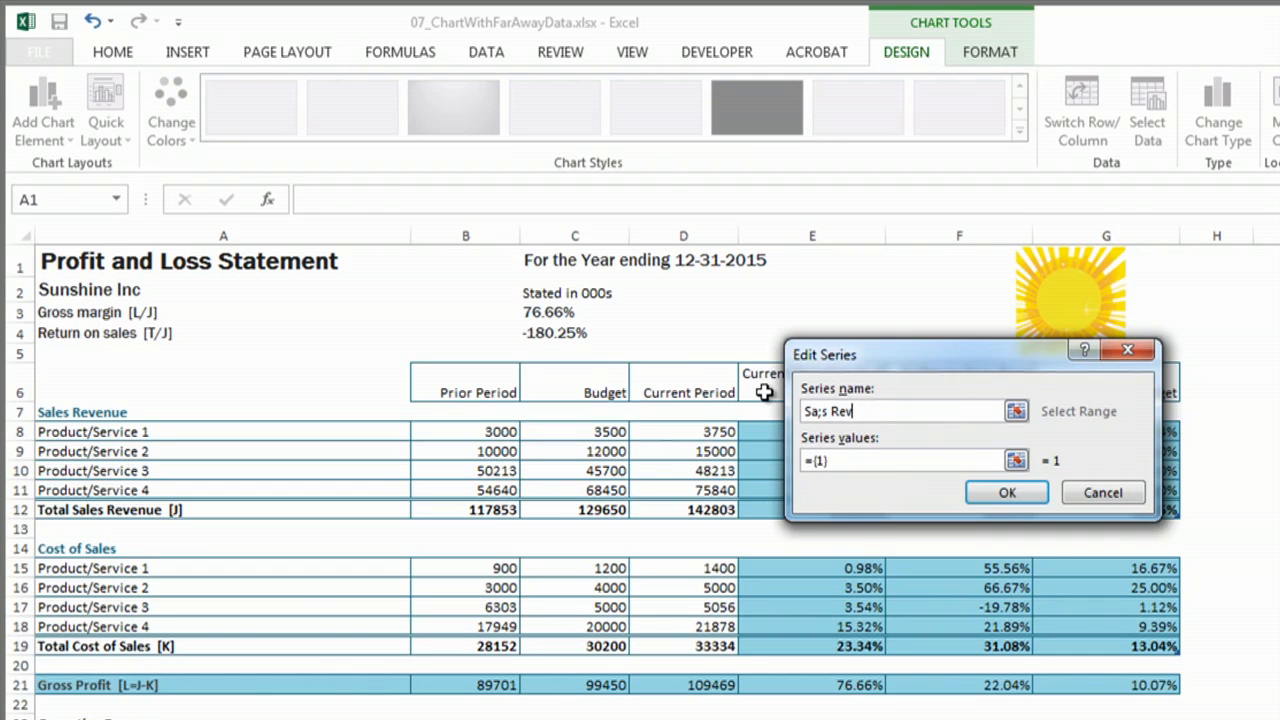
key("BackSpace")
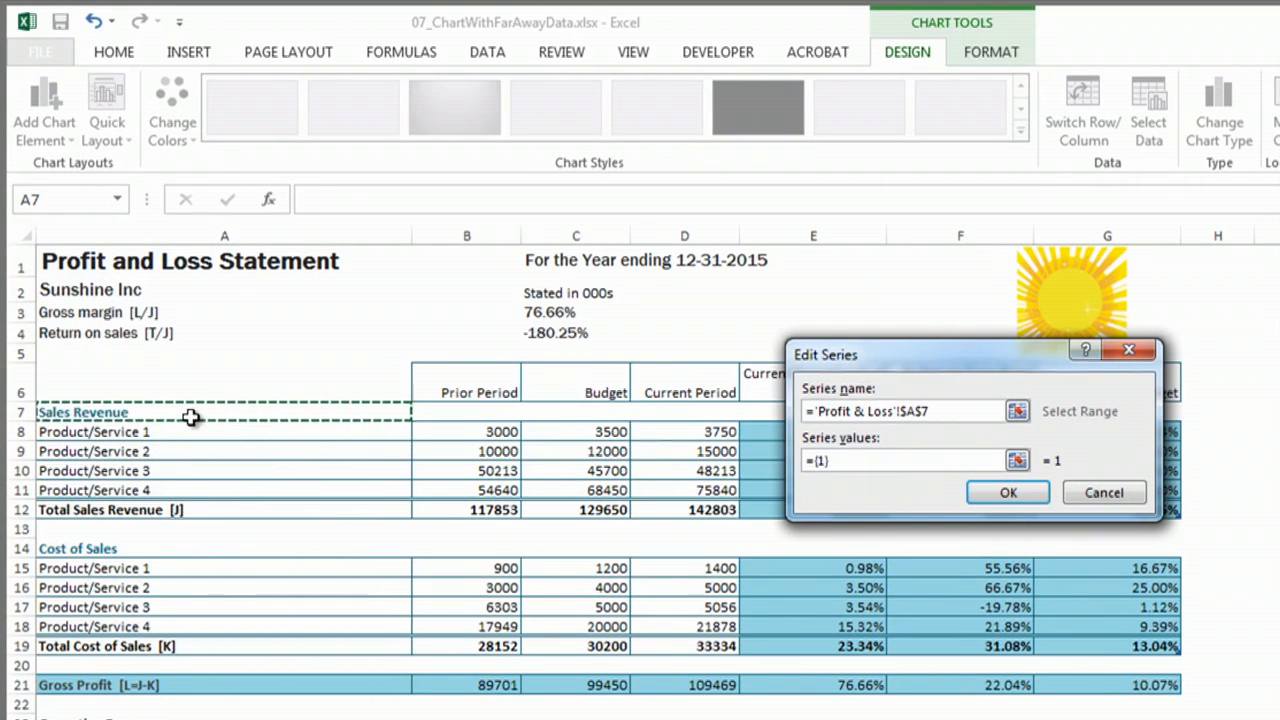
mouse_move(444, 444)
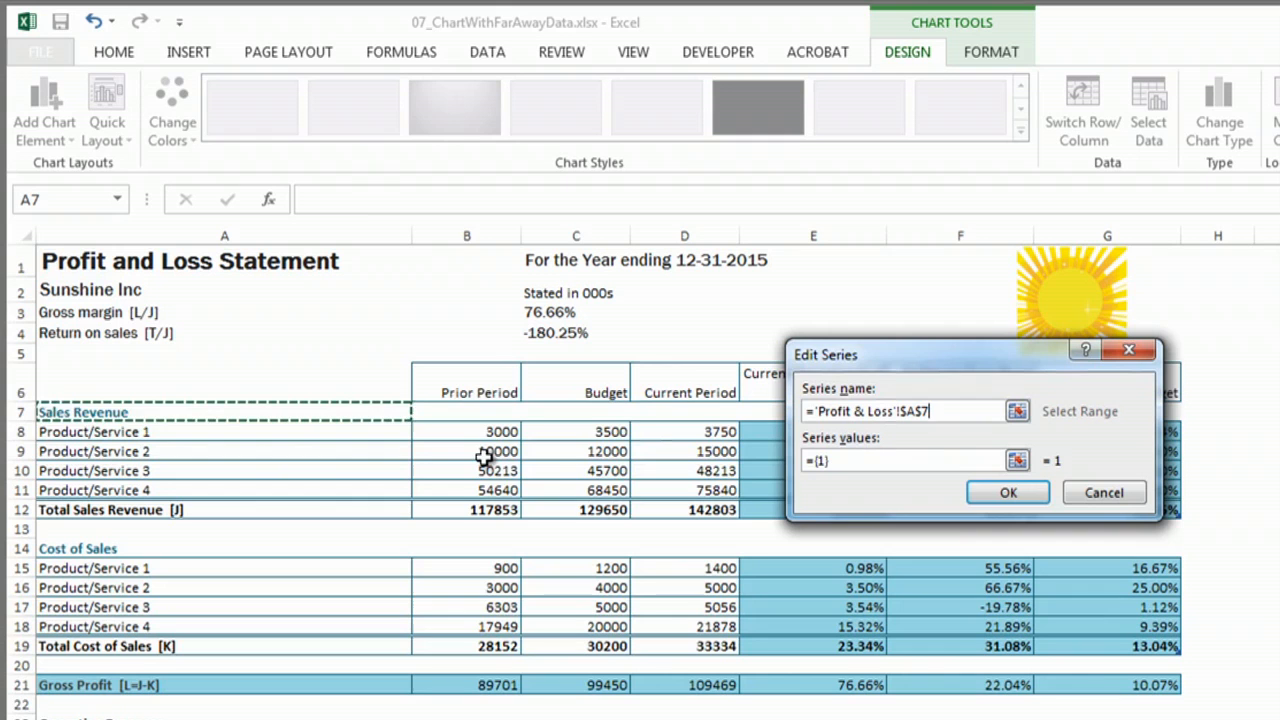
- Set the Sales Revenue series values to A8:A11 on Profit & Loss and confirm it
left_click(900, 460)
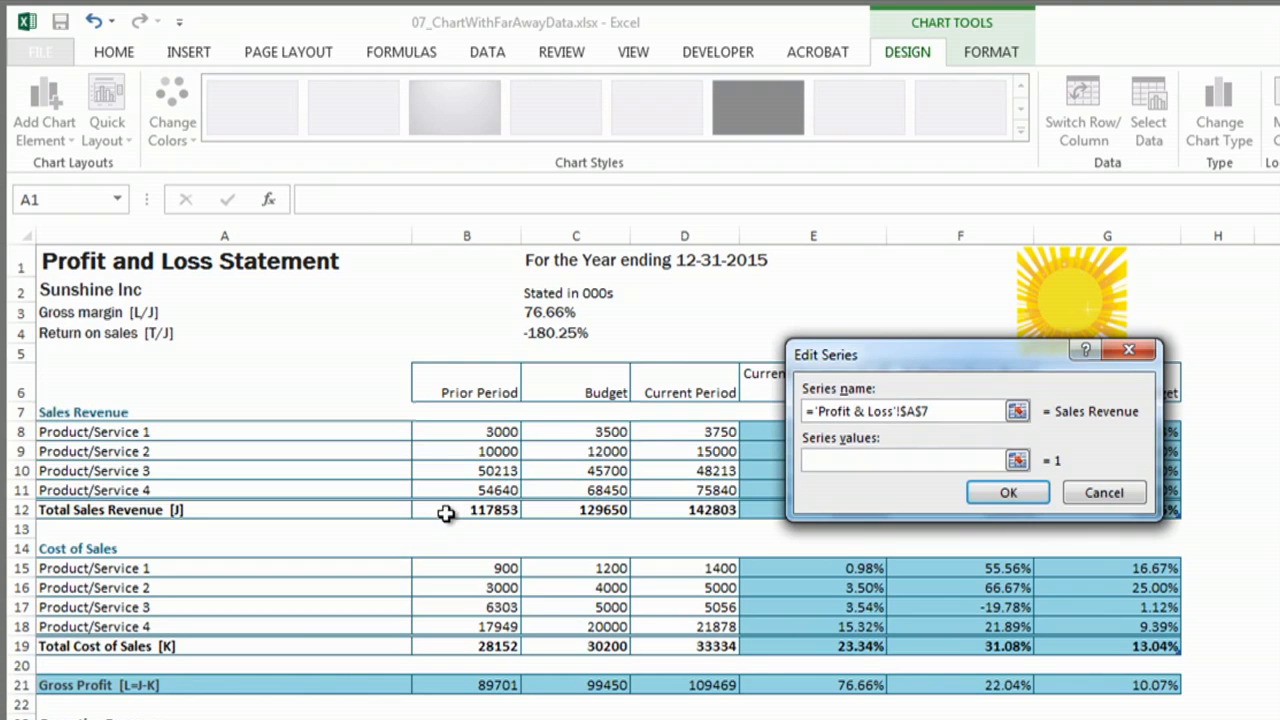
mouse_move(456, 420)
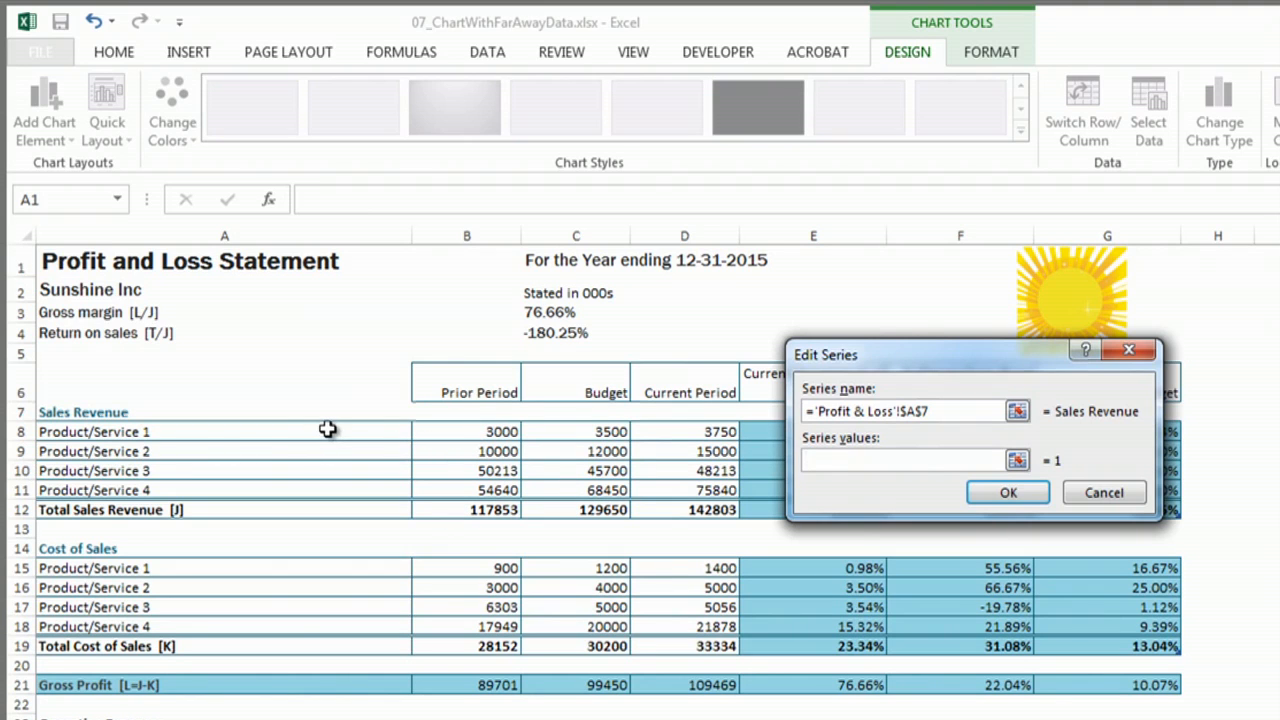
left_click_drag(224, 432, 224, 490)
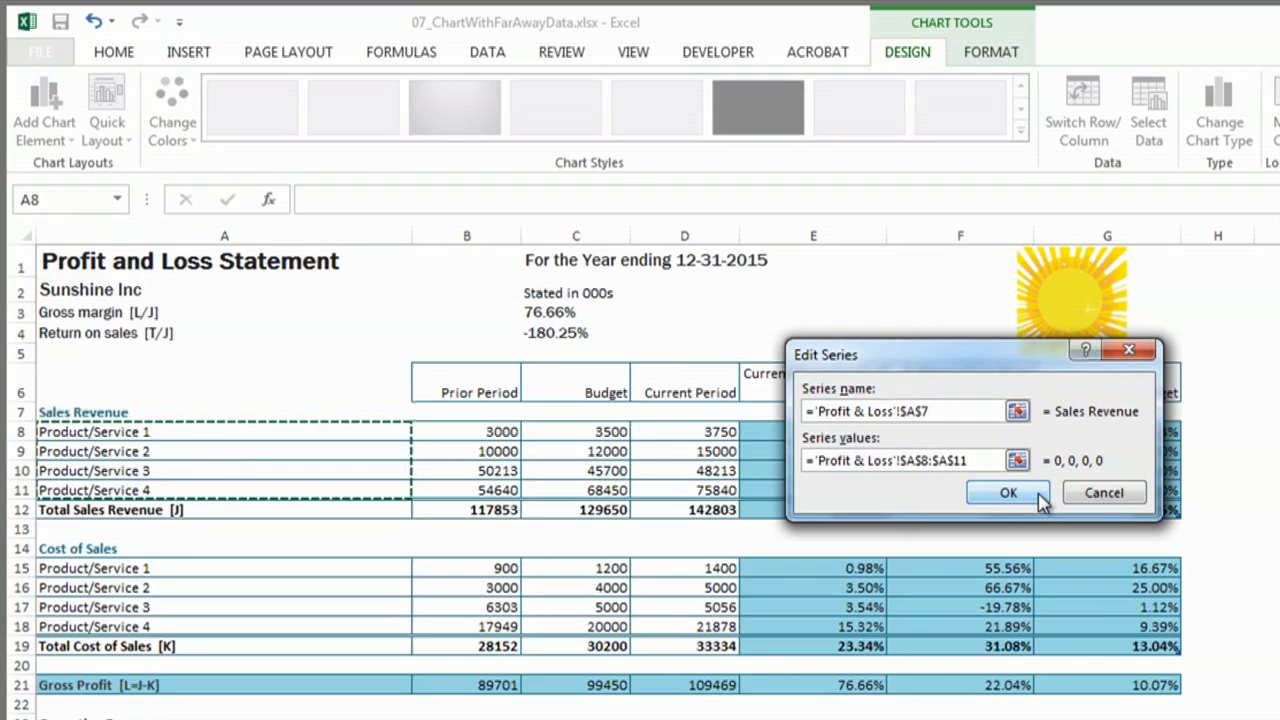
left_click(1008, 492)
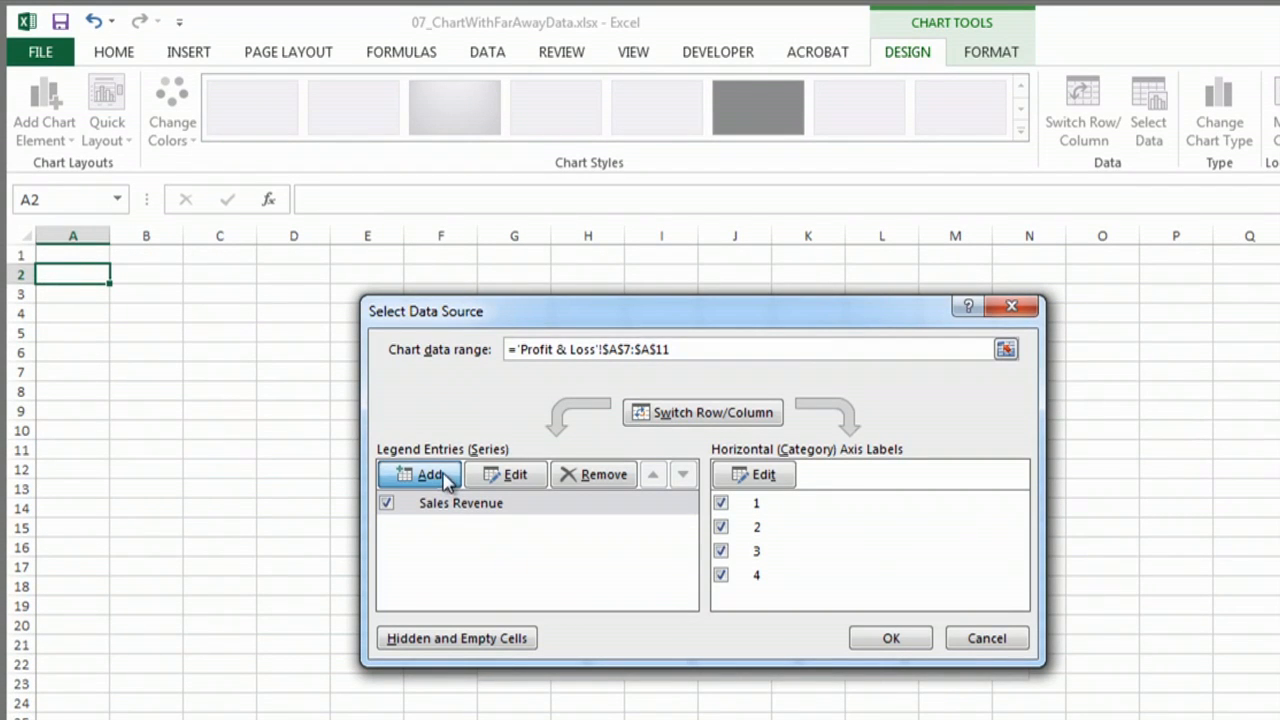
- Add a series named from the Prior Period heading, then a third unnamed series
left_click(420, 474)
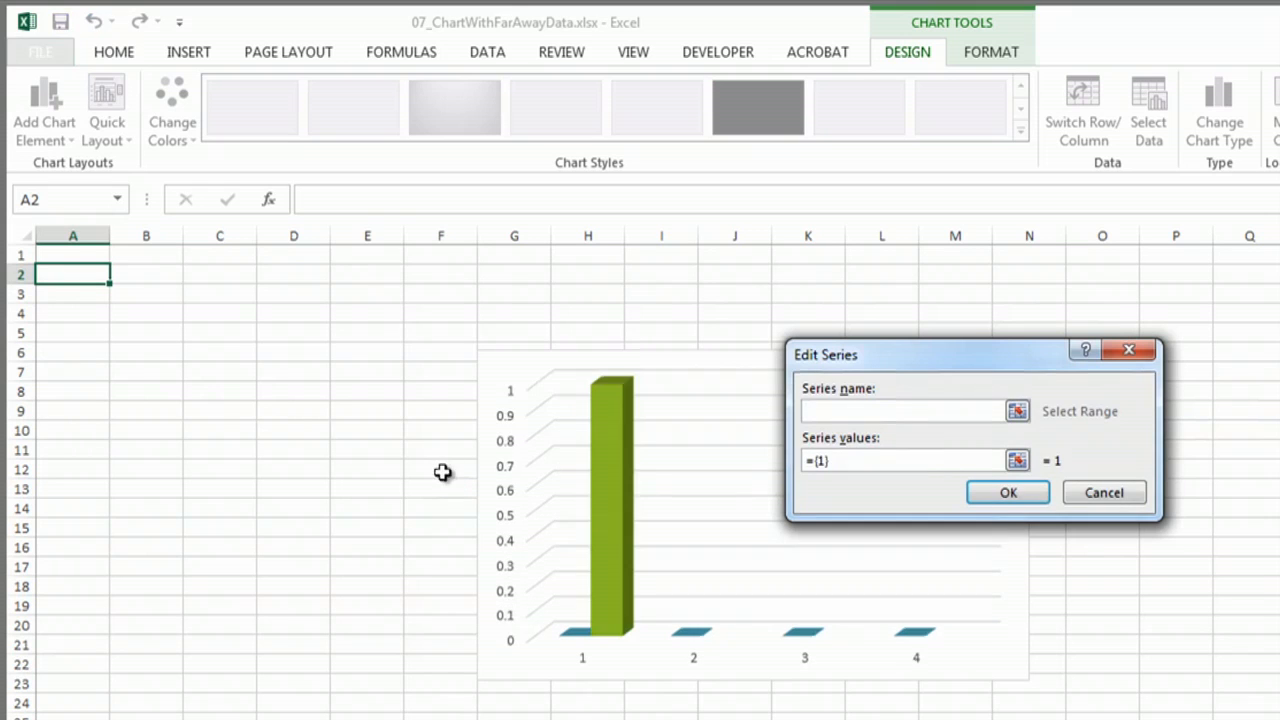
left_click(904, 412)
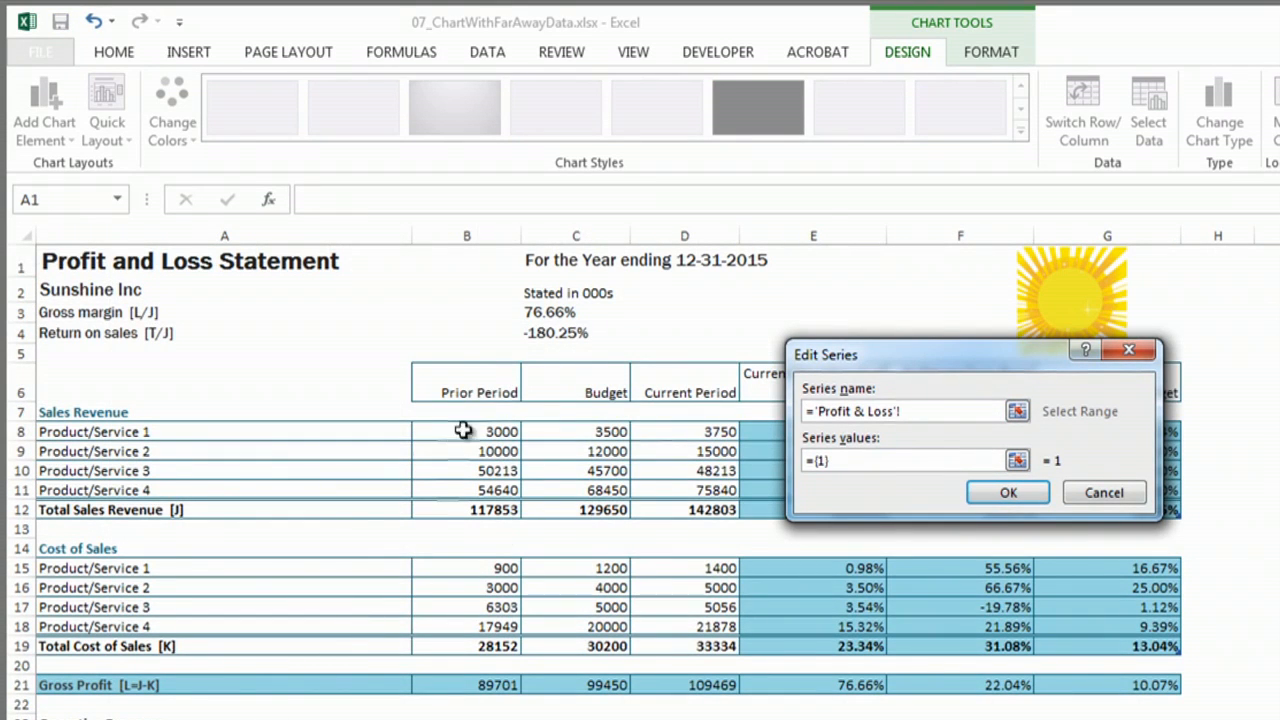
left_click(466, 382)
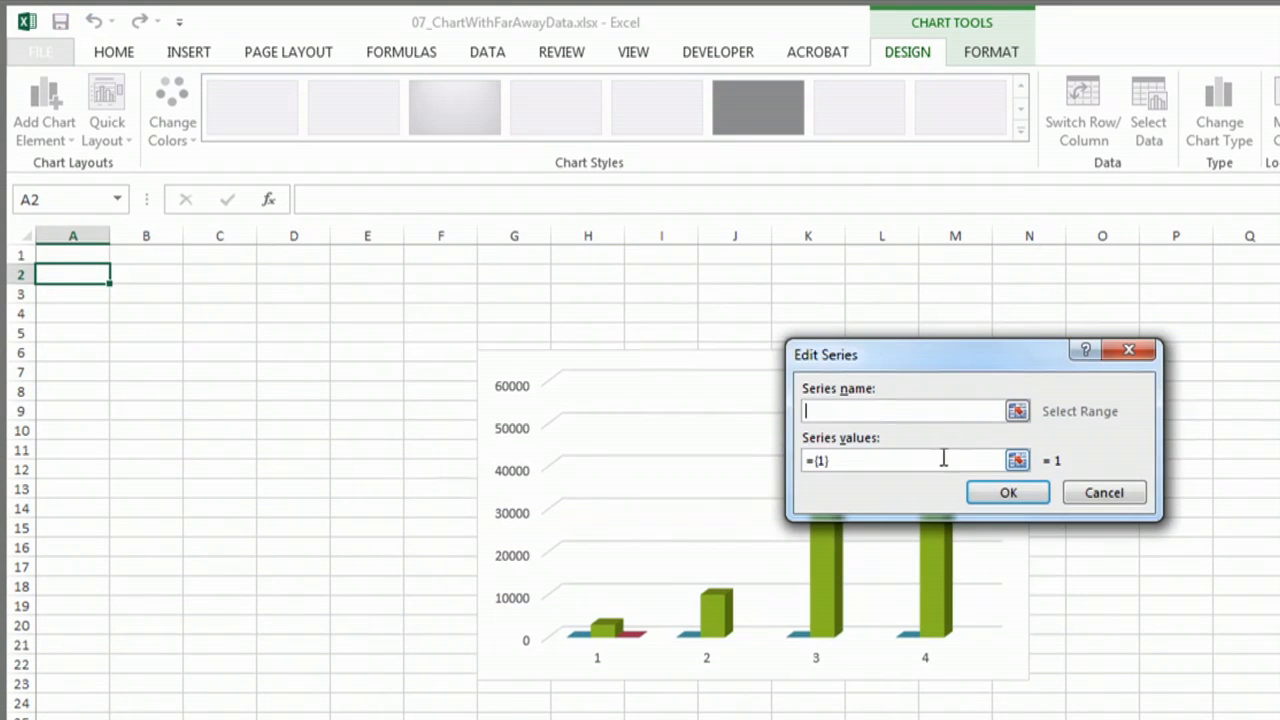
left_click(1016, 412)
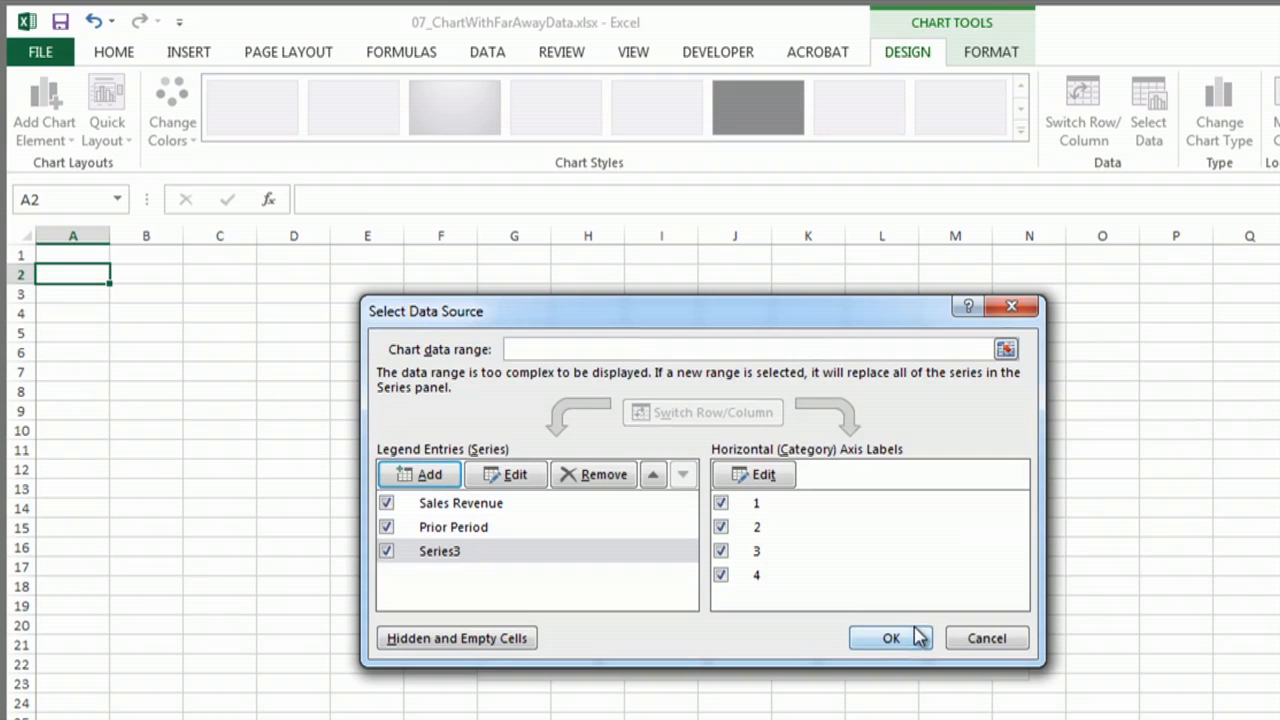
- Apply the series changes so the chart shows Prior Period and third-series columns
left_click(892, 638)
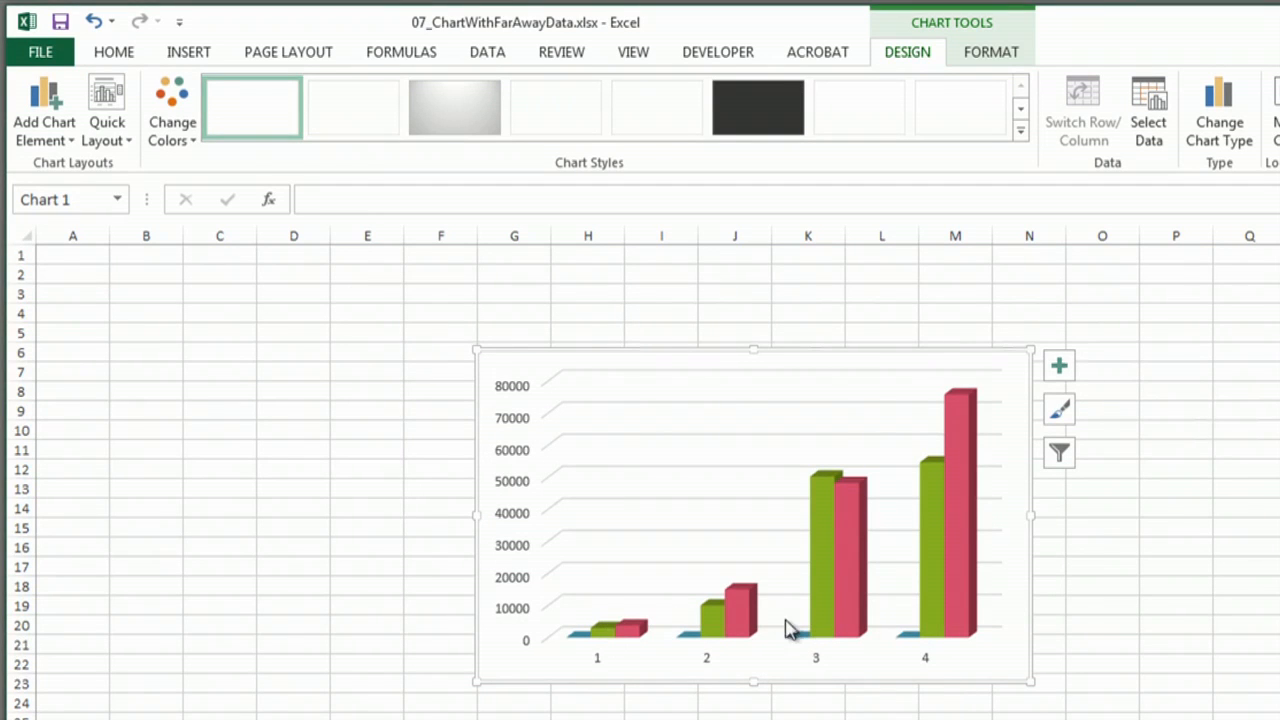
mouse_move(724, 600)
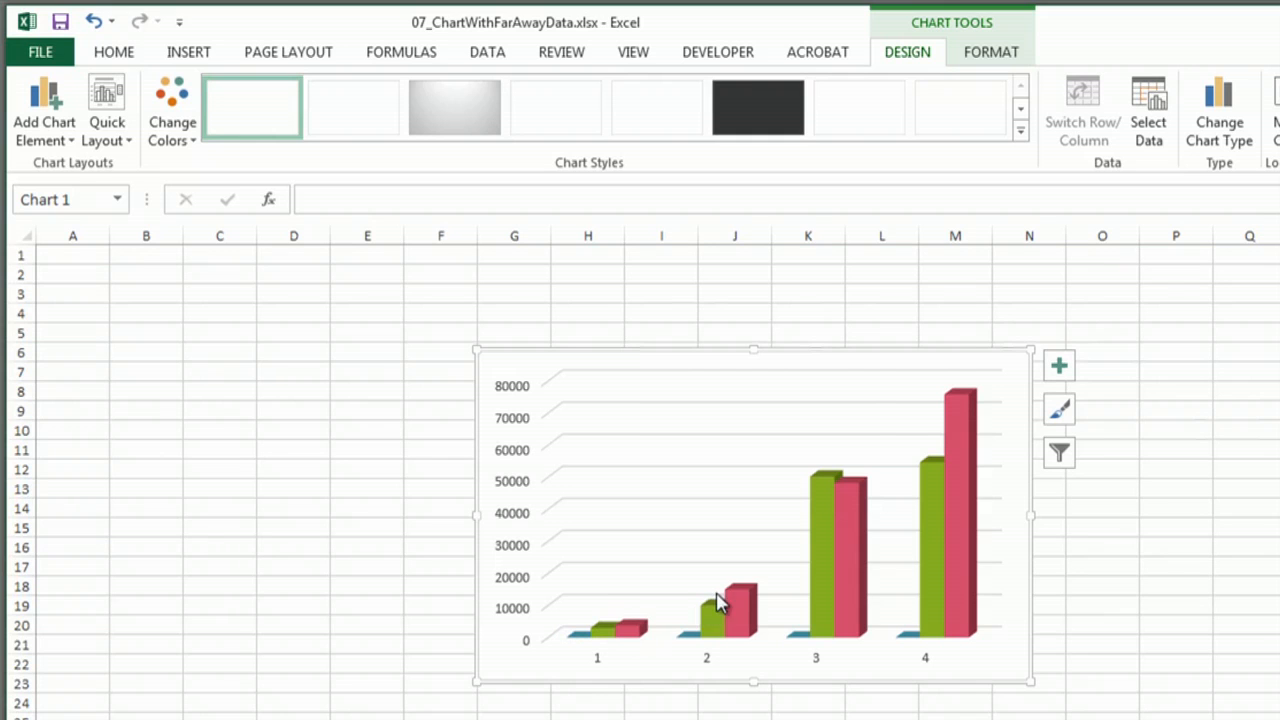
mouse_move(764, 572)
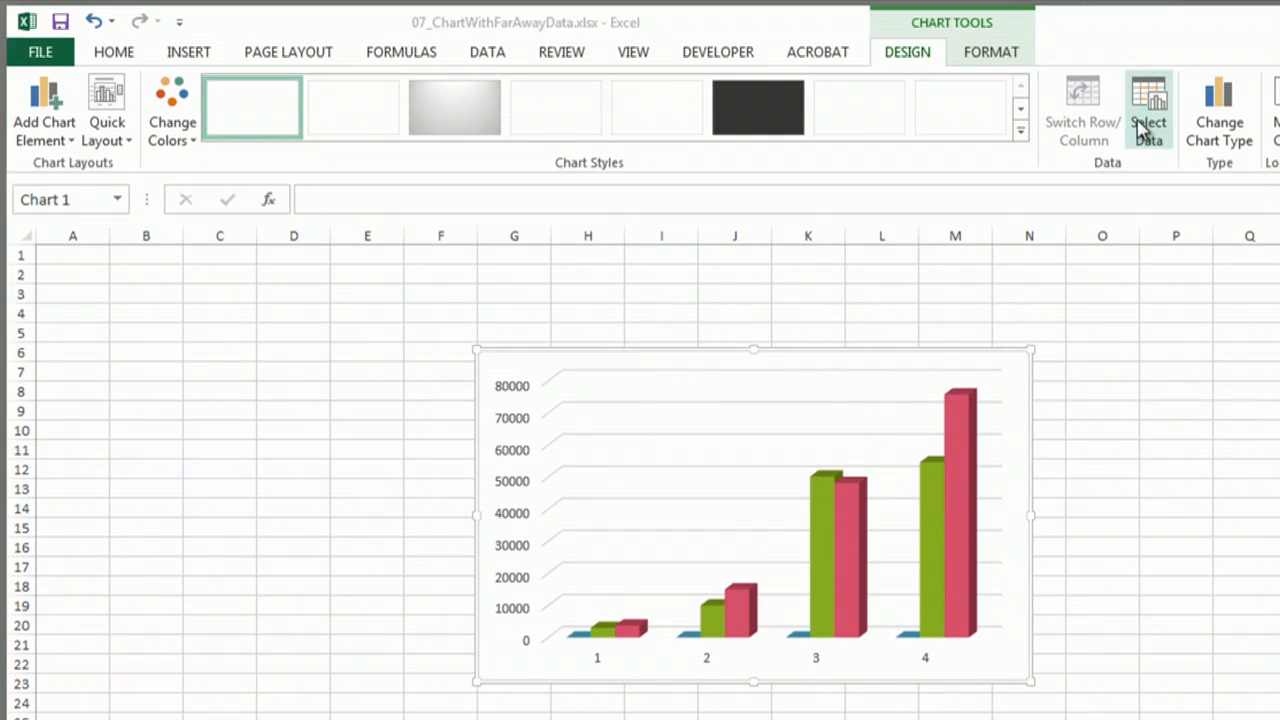
- Remove the Sales Revenue series from the chart's data, leaving Prior Period and Series3
left_click(1148, 110)
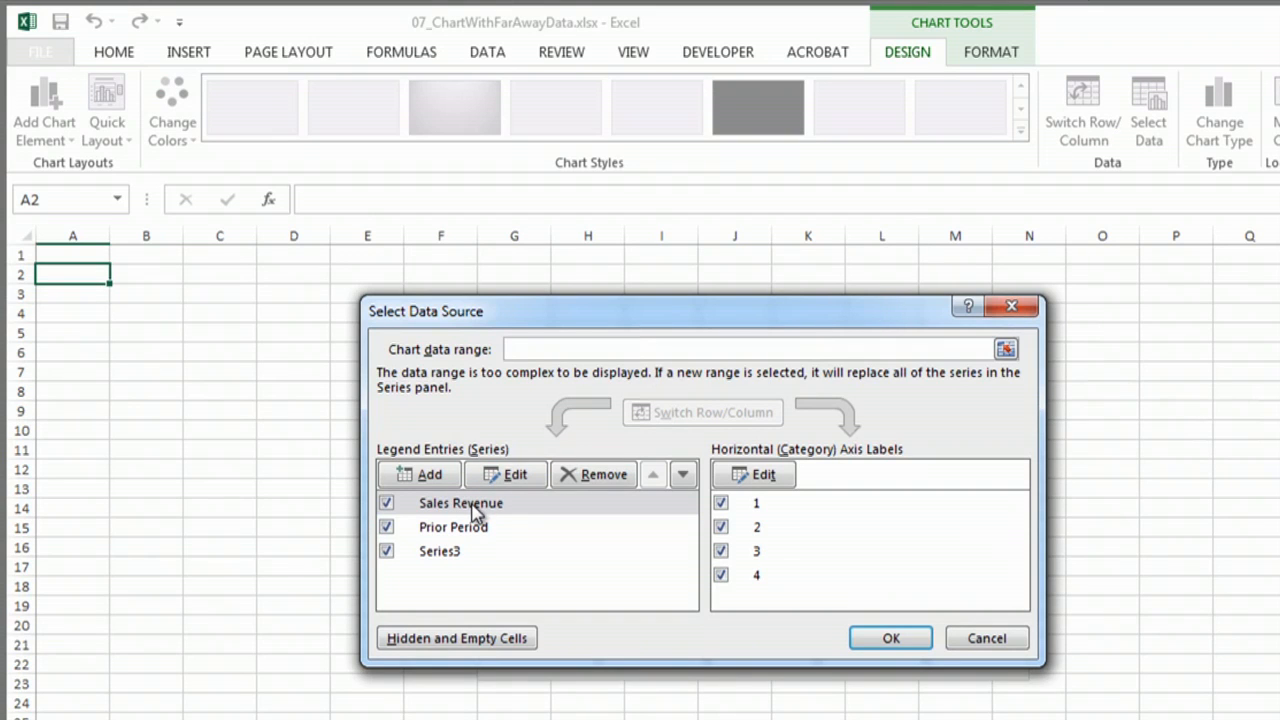
mouse_move(604, 474)
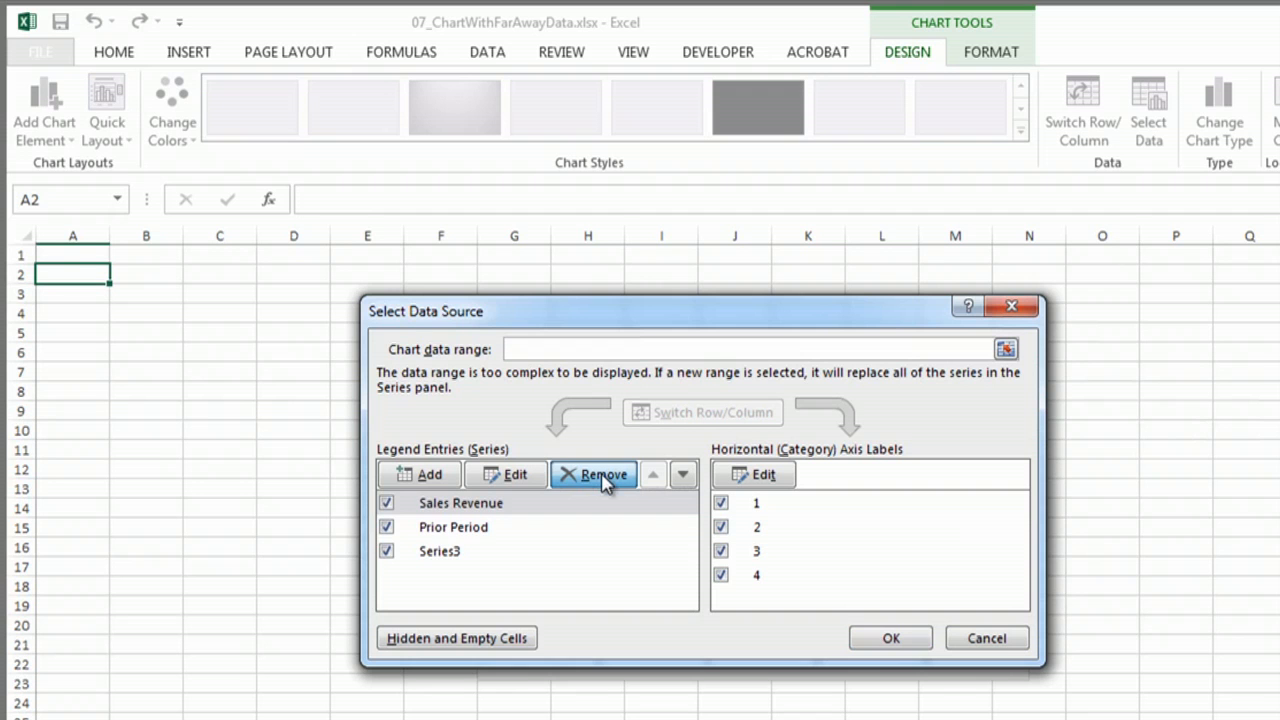
left_click(594, 474)
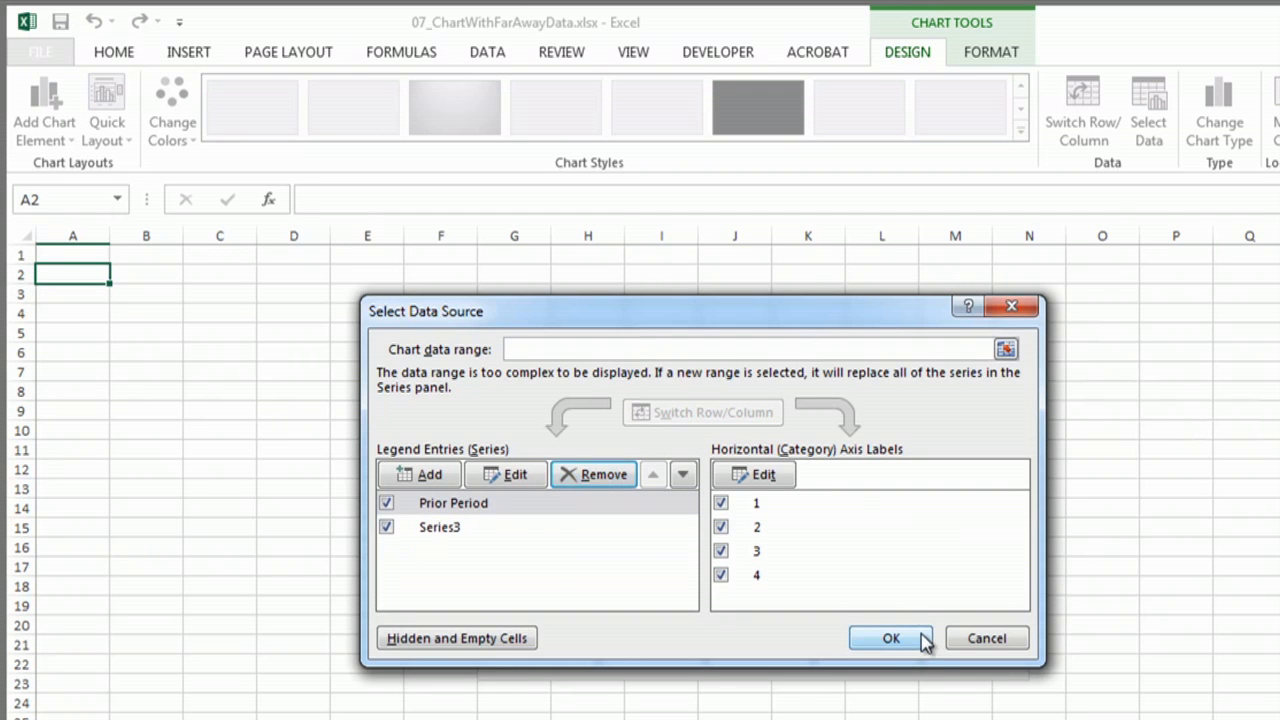